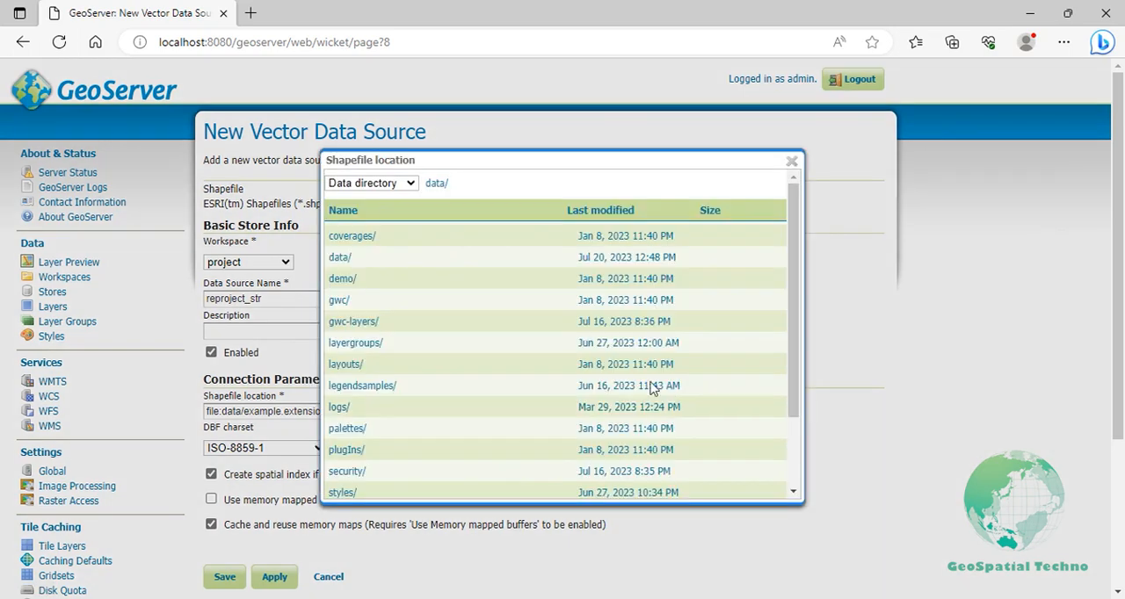
- Browse the data/ folders under 'Data directory' in the Shapefile location browser
left_click(369, 183)
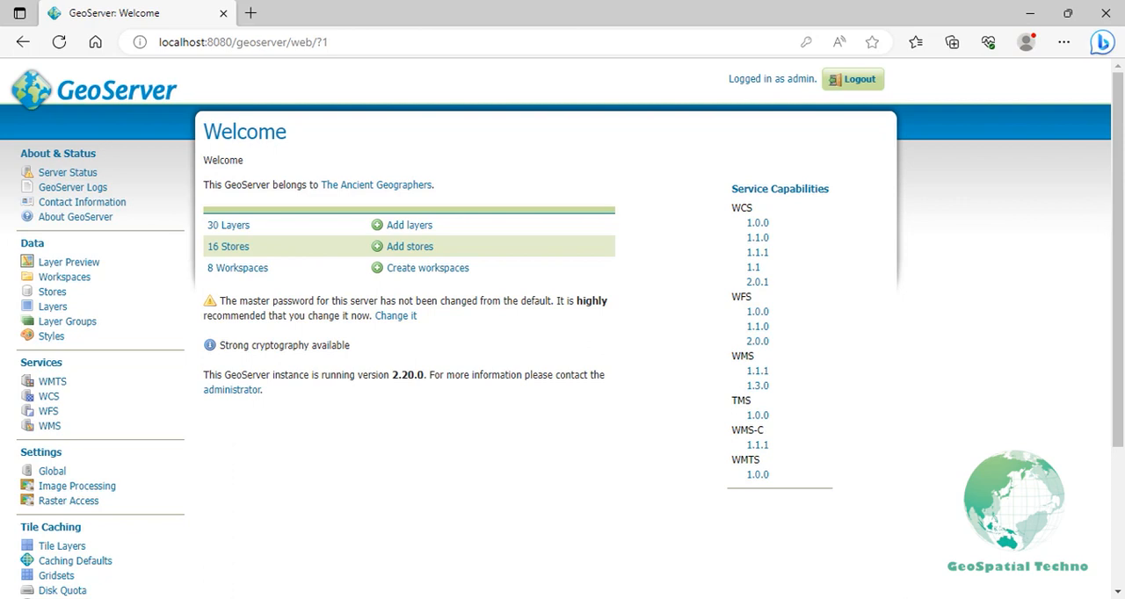
mouse_move(188, 346)
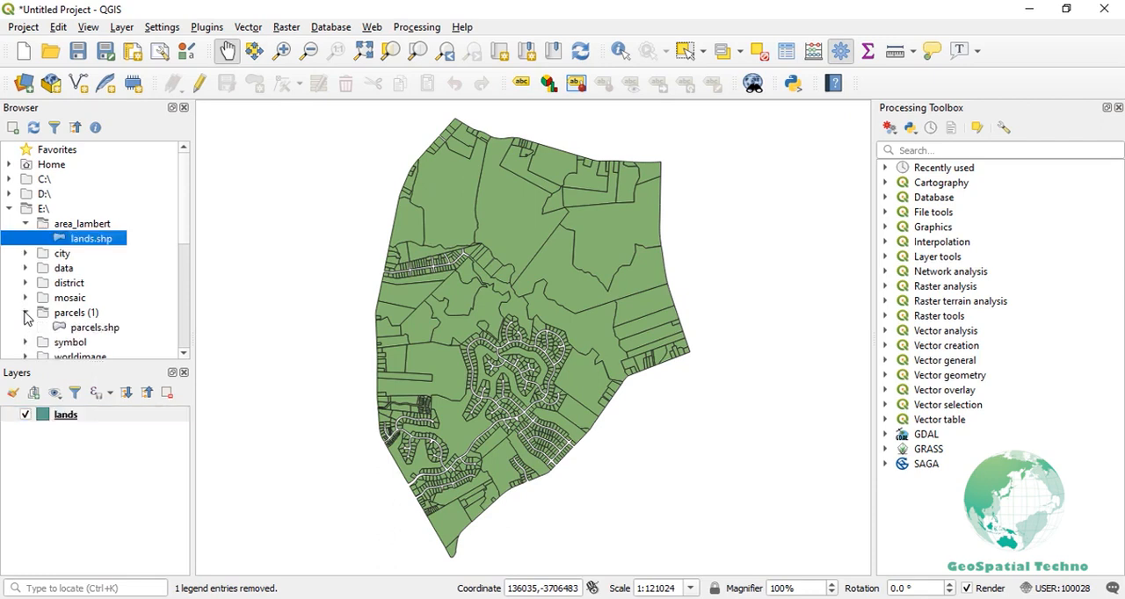
- Add lands.shp from E:\area_lambert to the QGIS map
double_click(95, 327)
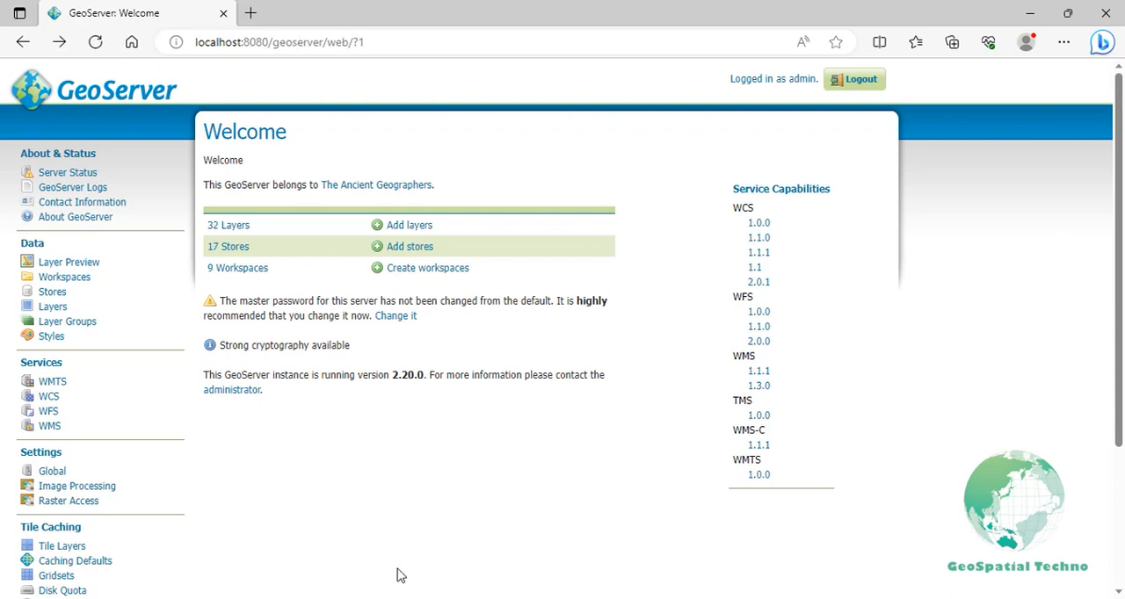
- Start a new GeoServer workspace with the name project2
left_click(64, 277)
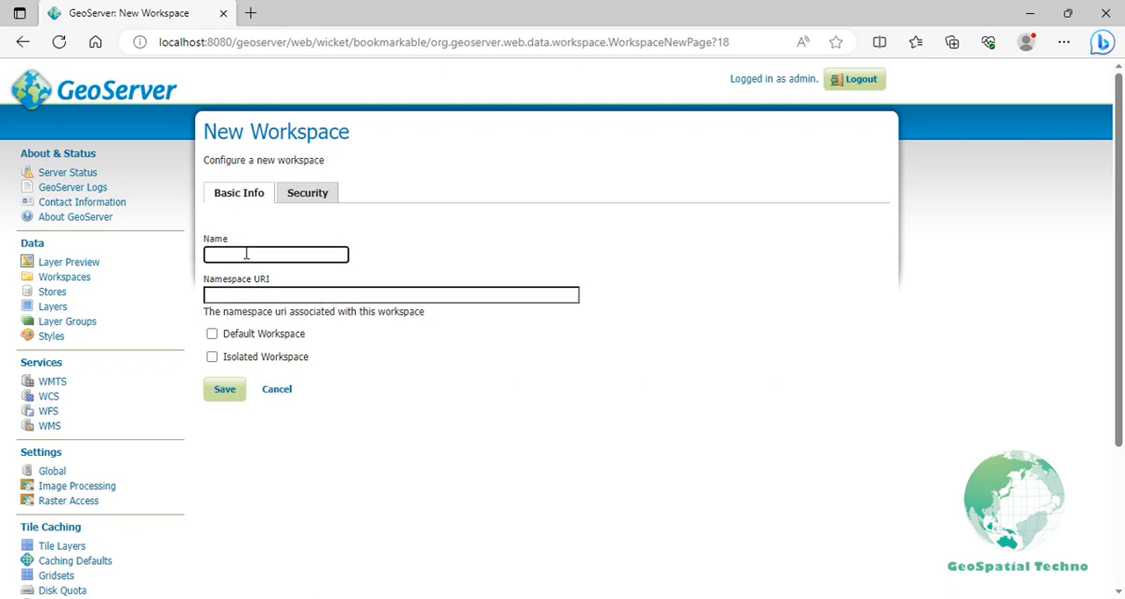
type("project2")
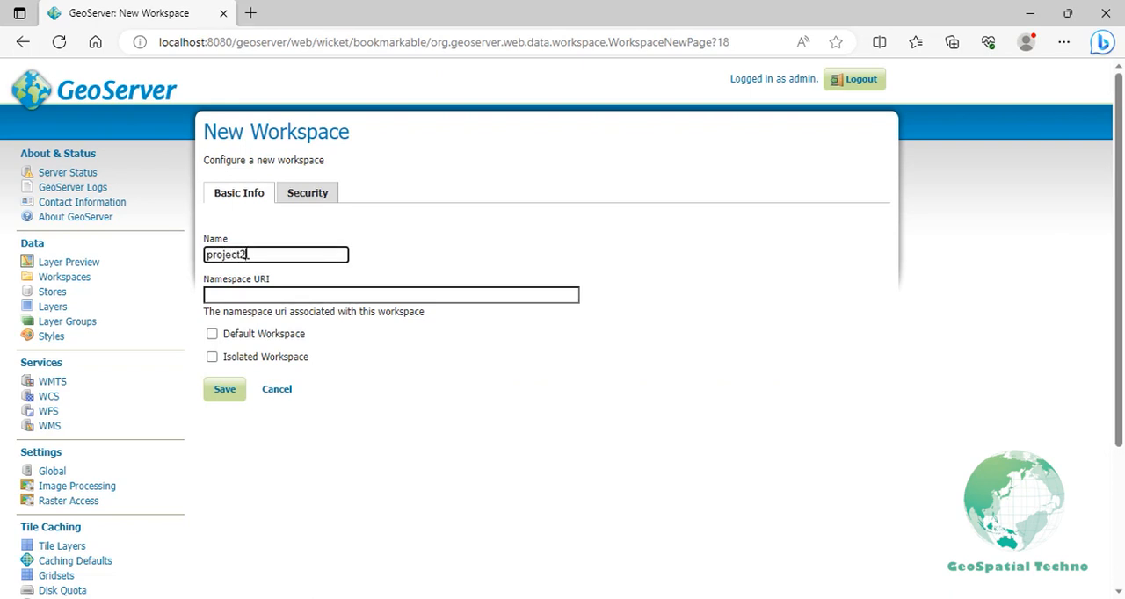
left_click(224, 390)
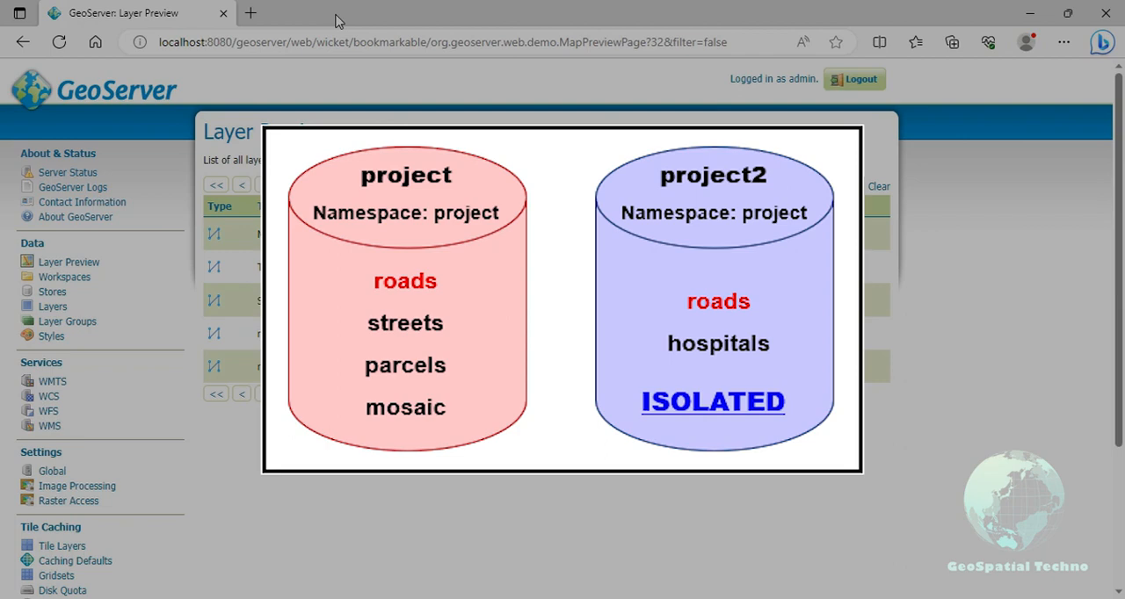
left_click(251, 12)
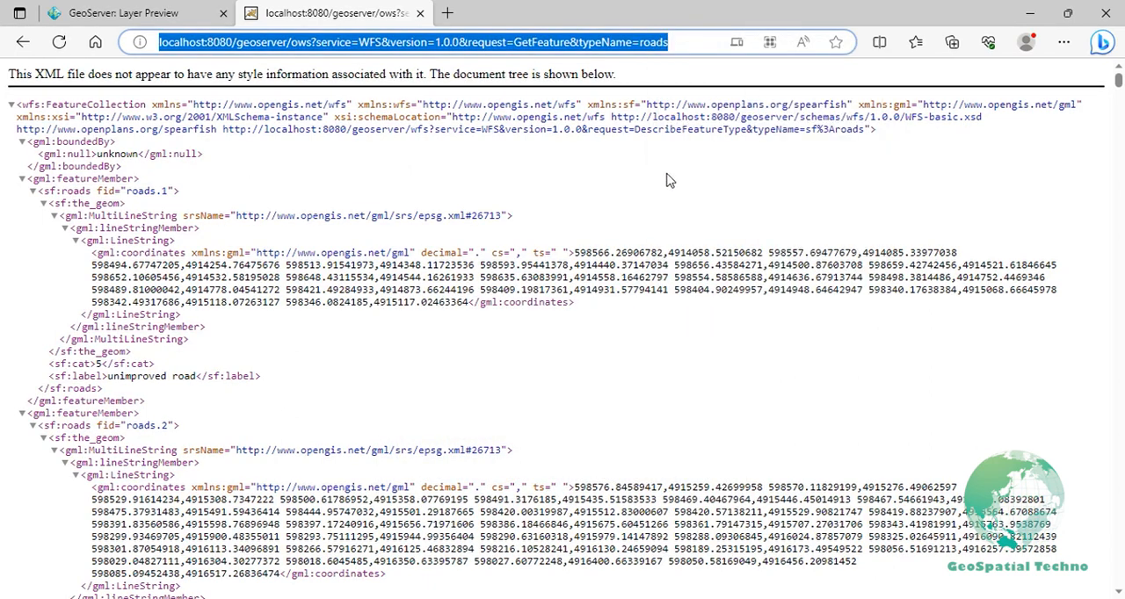
- Open a new browser tab for the WFS GetFeature request with typeName=roads
left_click(841, 12)
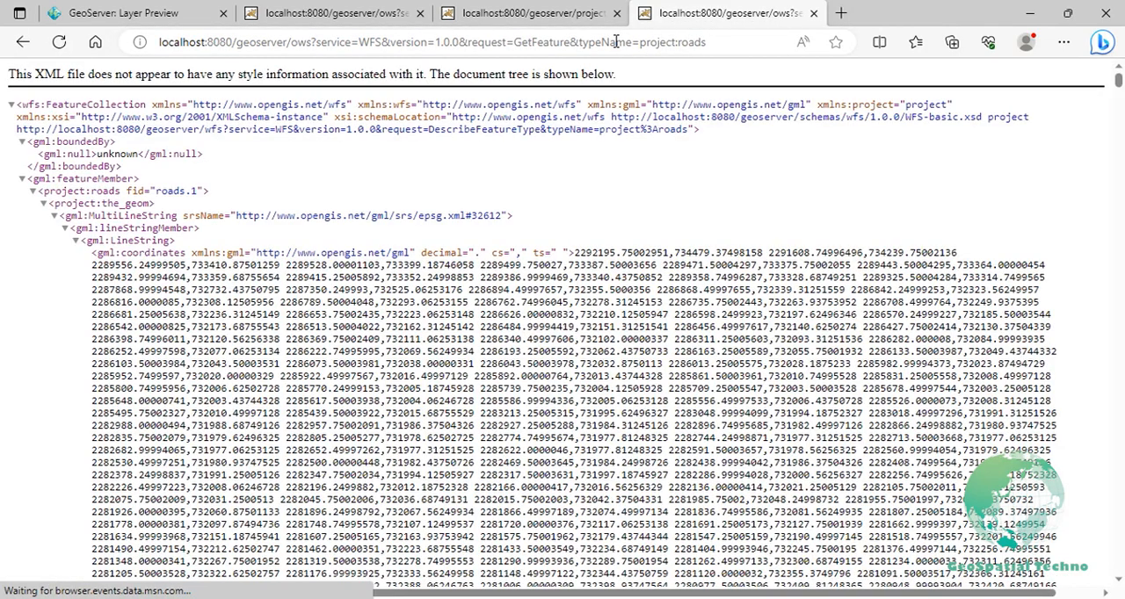
- Open another tab for the GetFeature request with typeName=project:roads
left_click(839, 13)
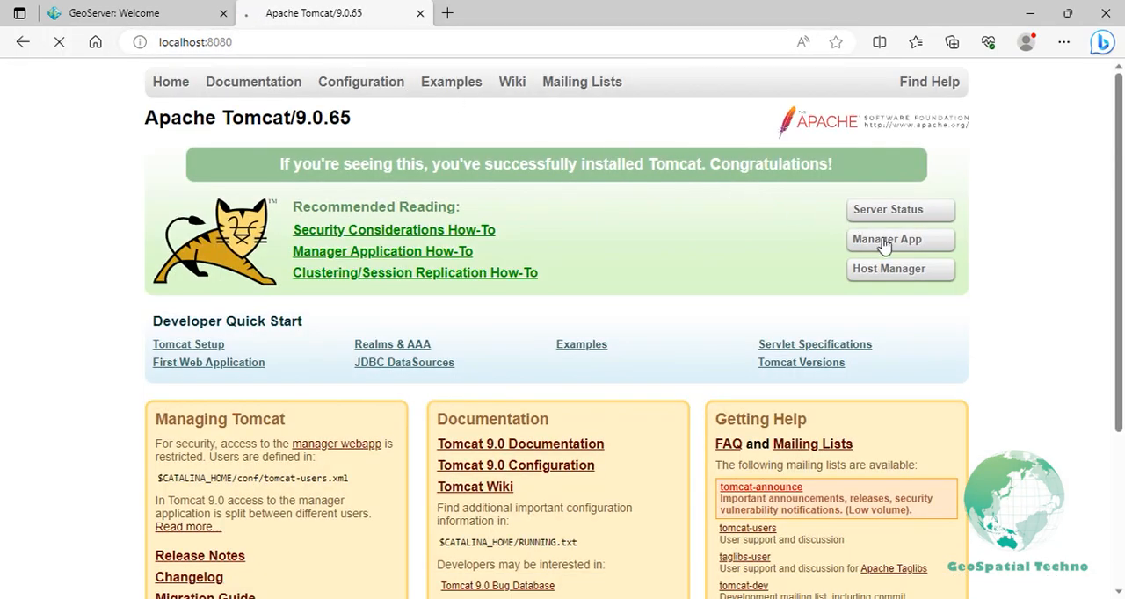
- Sign in to Tomcat Manager as admin, stop /geoserver and undeploy it
left_click(887, 239)
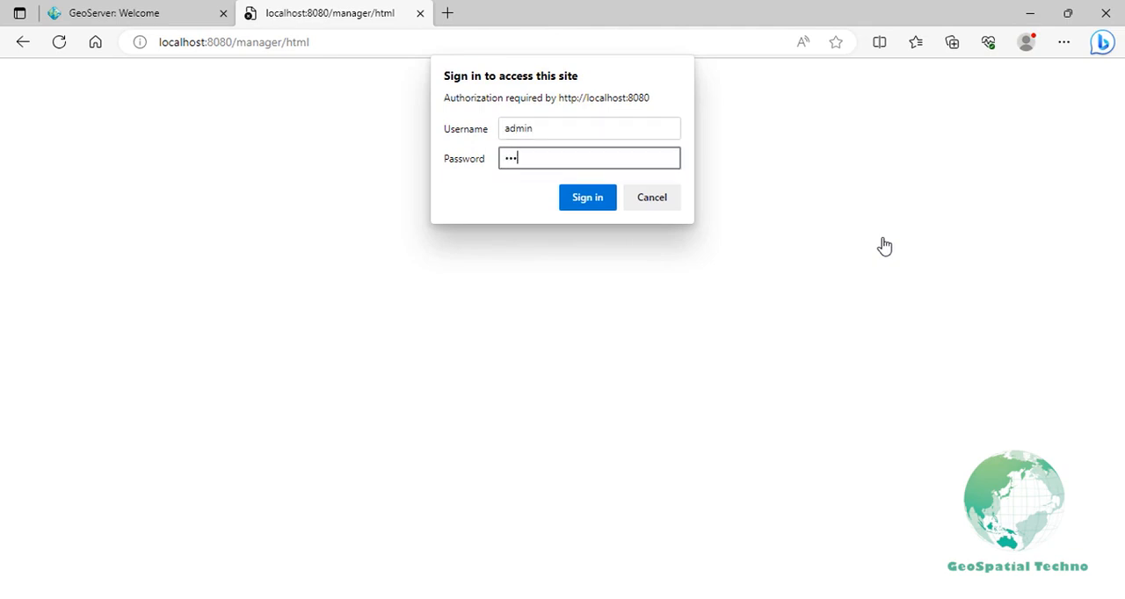
left_click(587, 197)
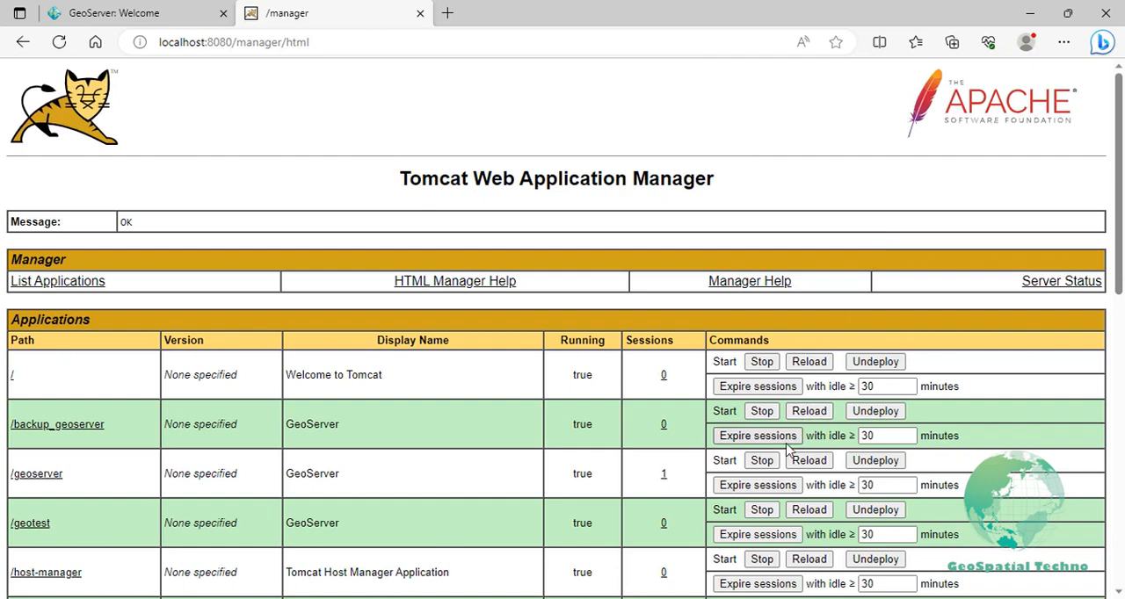
left_click(761, 460)
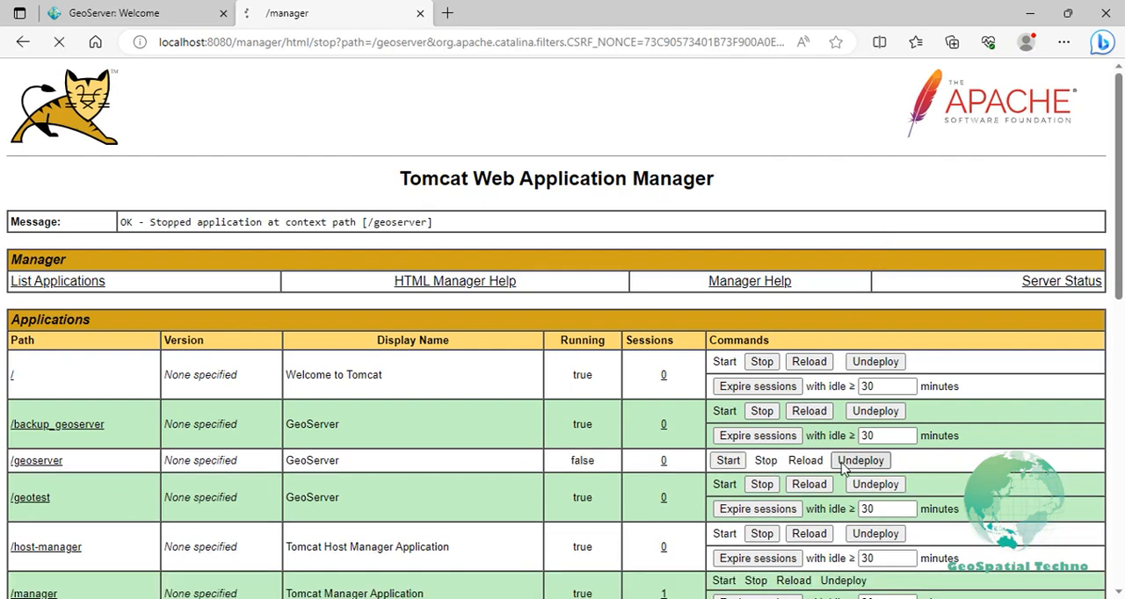
left_click(448, 13)
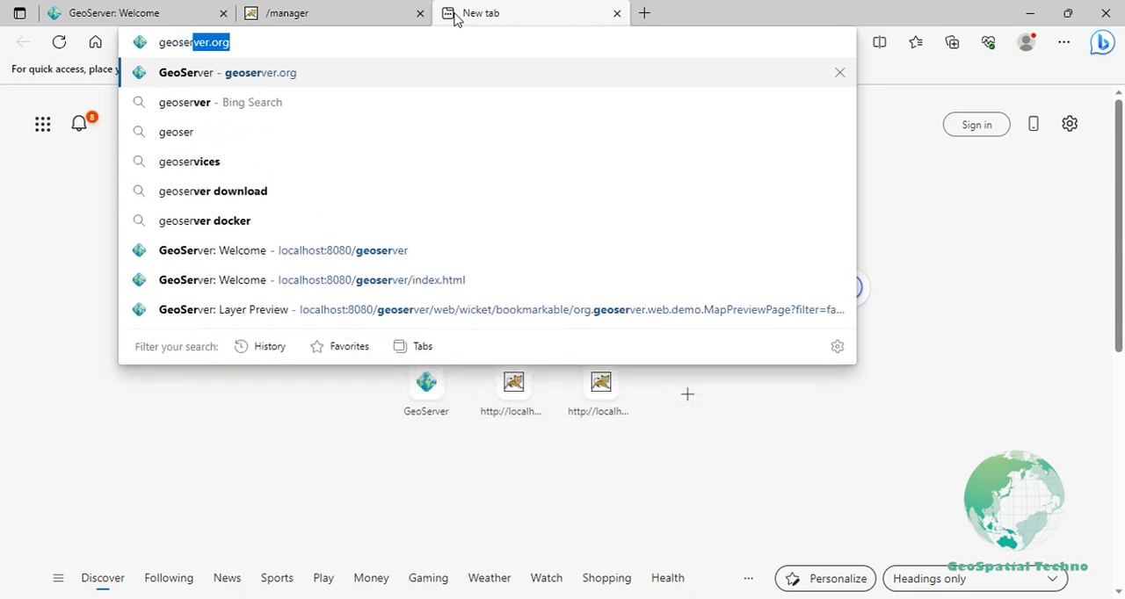
- Go to geoserver.org in a new Edge tab to get the WAR package
left_click(259, 72)
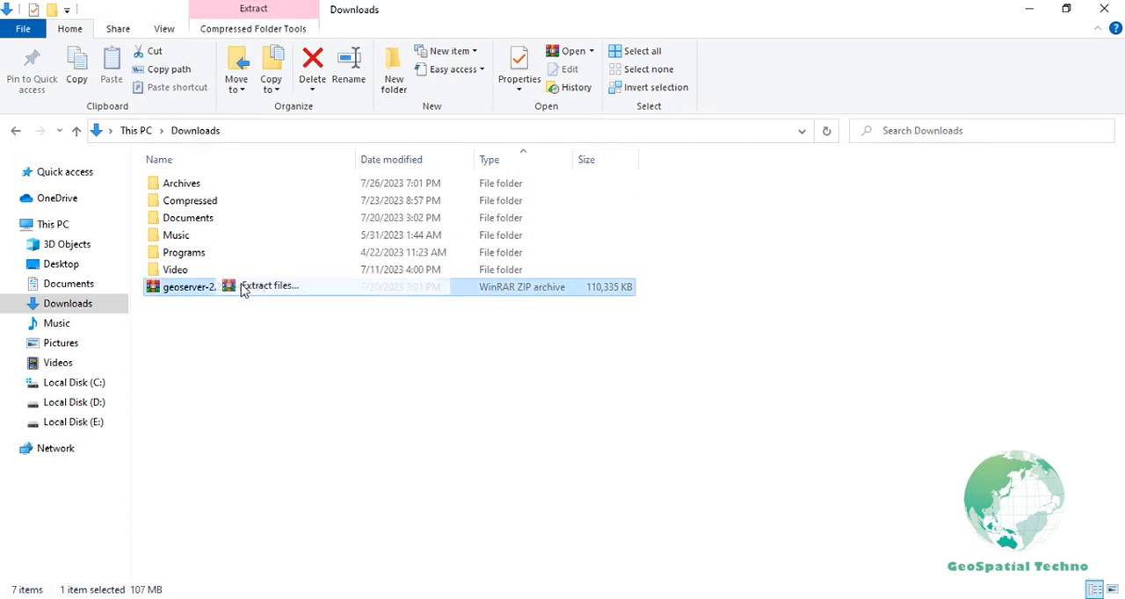
- Extract the GeoServer zip in Downloads and open the geoserver-2.22.4-war folder
double_click(188, 287)
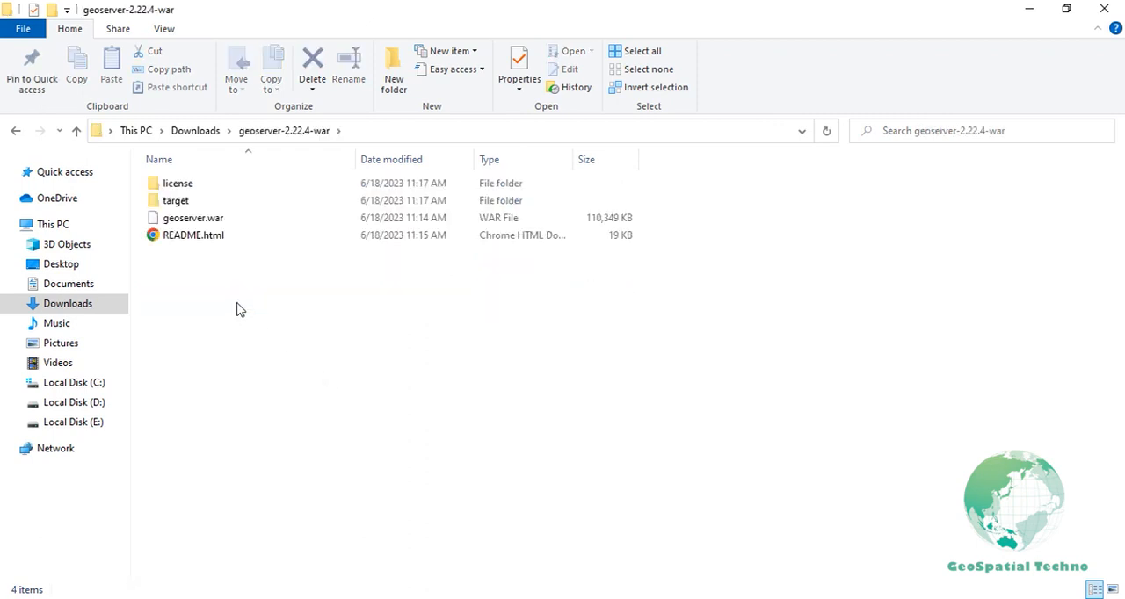